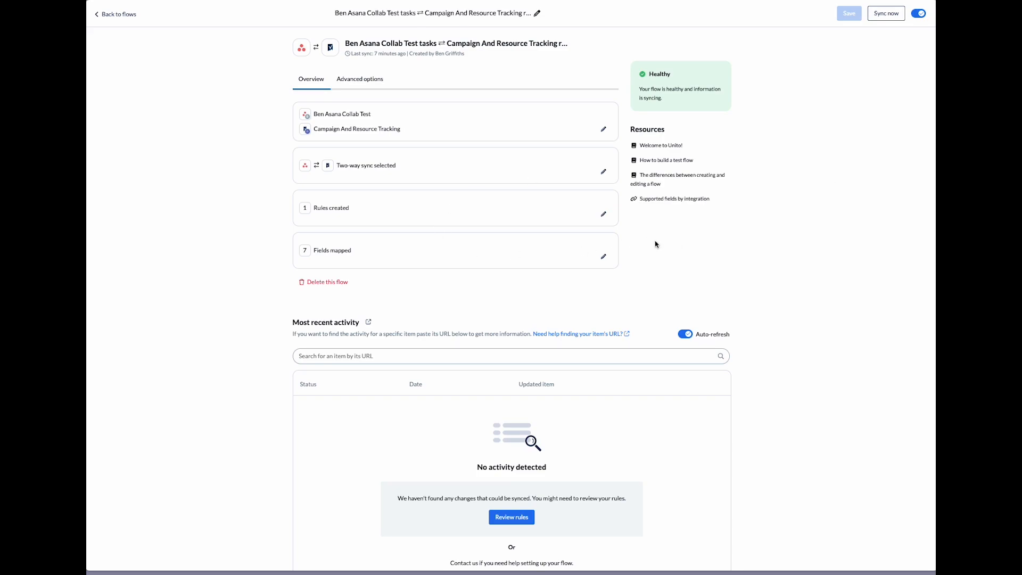
pyautogui.moveTo(625, 116)
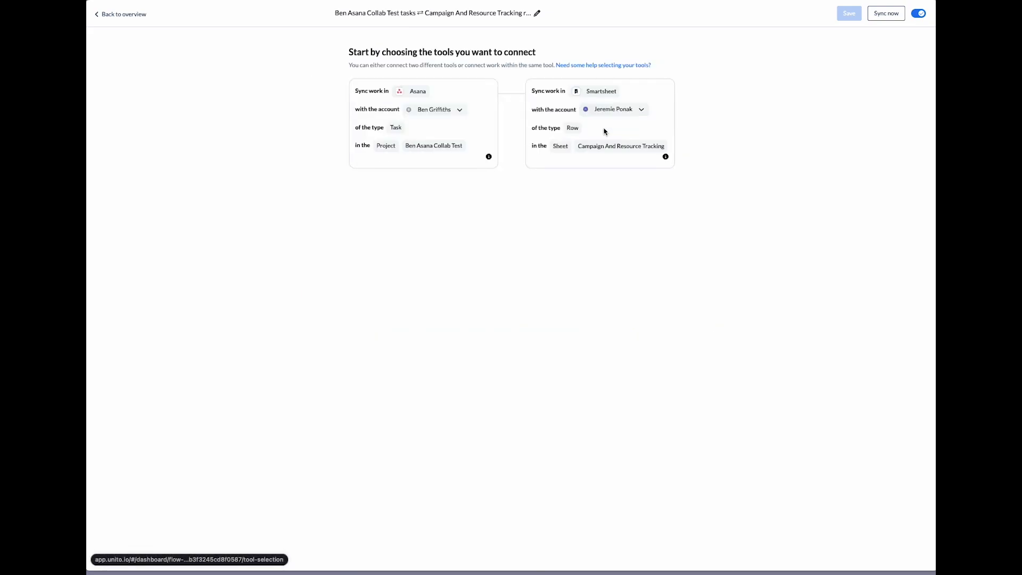
# - Review the connected Asana and Smartsheet accounts, keeping the current account for each tool
pyautogui.click(434, 109)
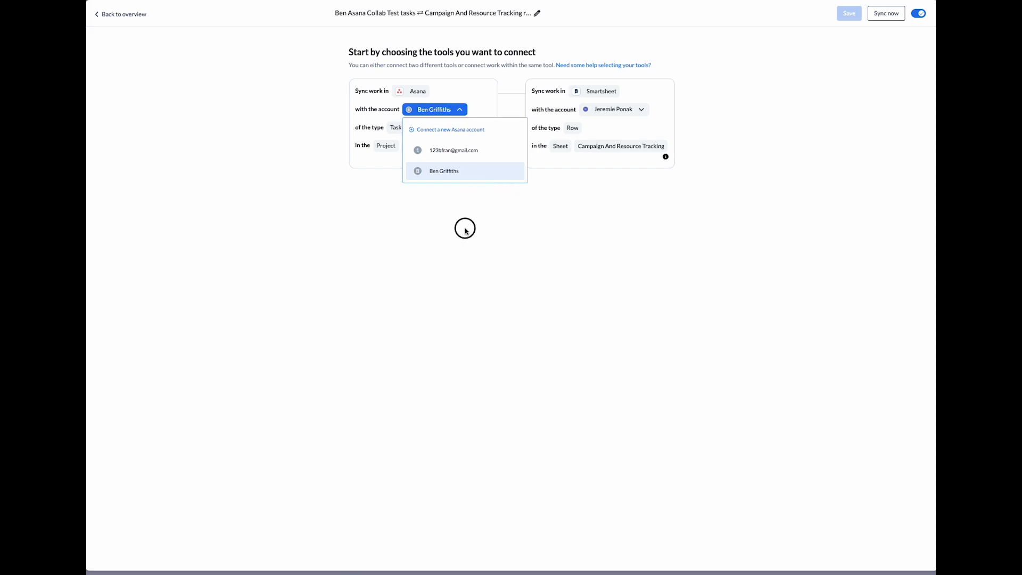
pyautogui.click(444, 171)
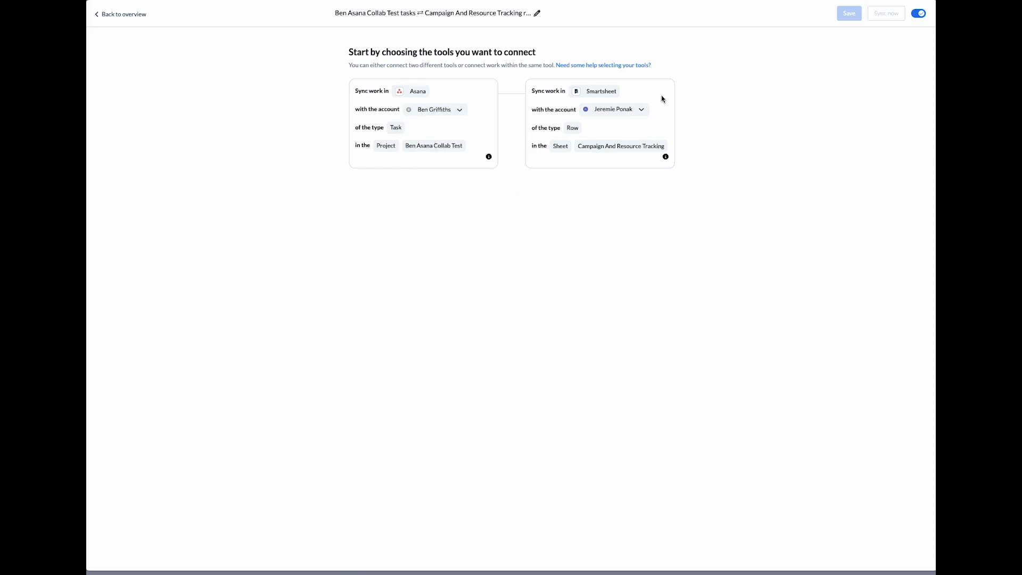
pyautogui.click(613, 108)
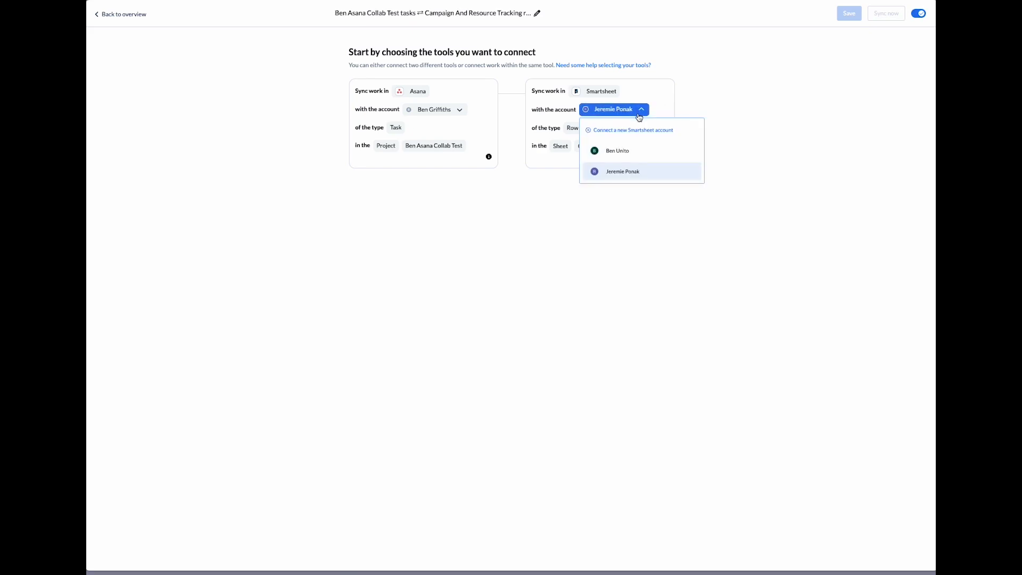
pyautogui.moveTo(623, 171)
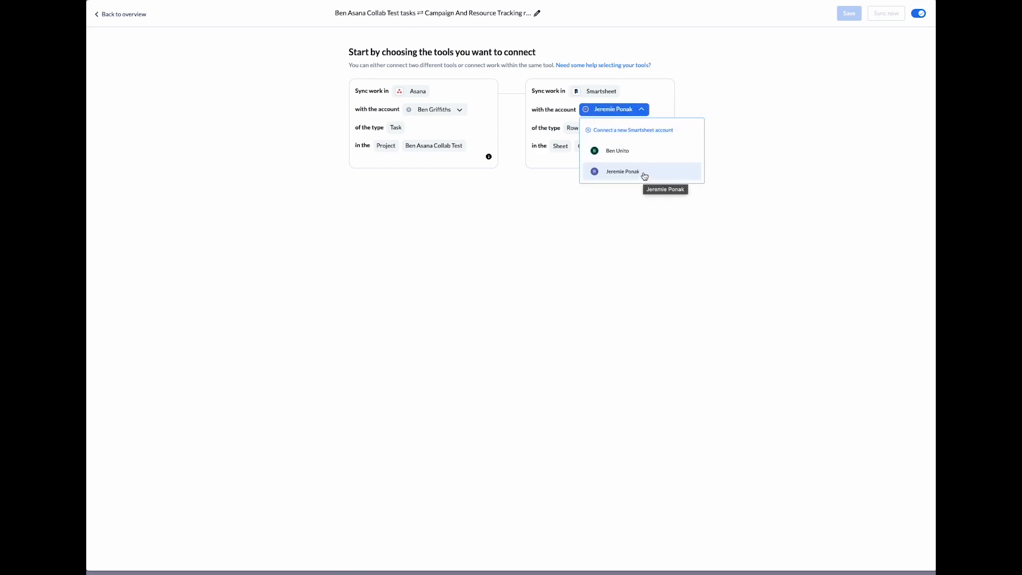
pyautogui.moveTo(638, 130)
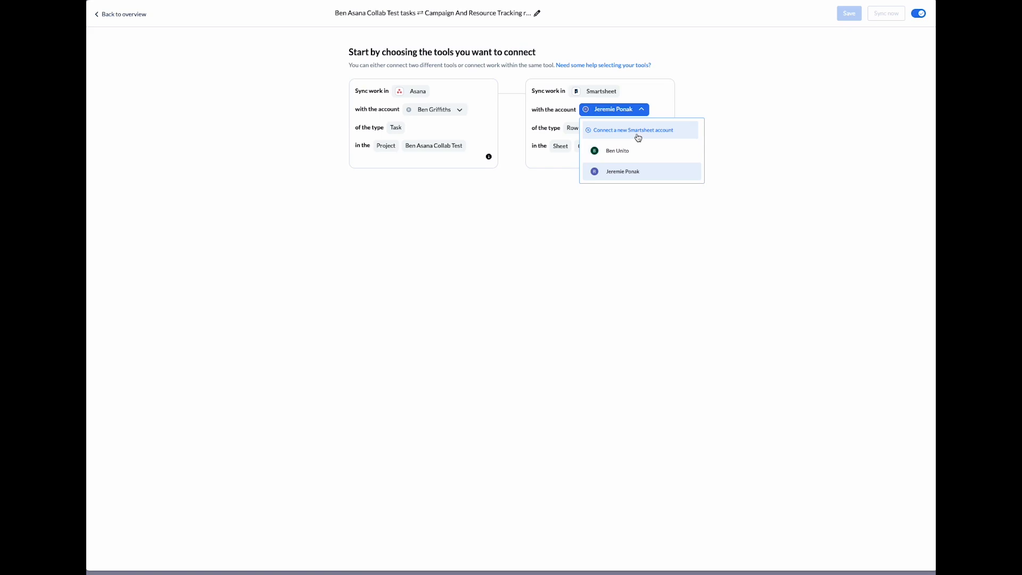
pyautogui.click(435, 108)
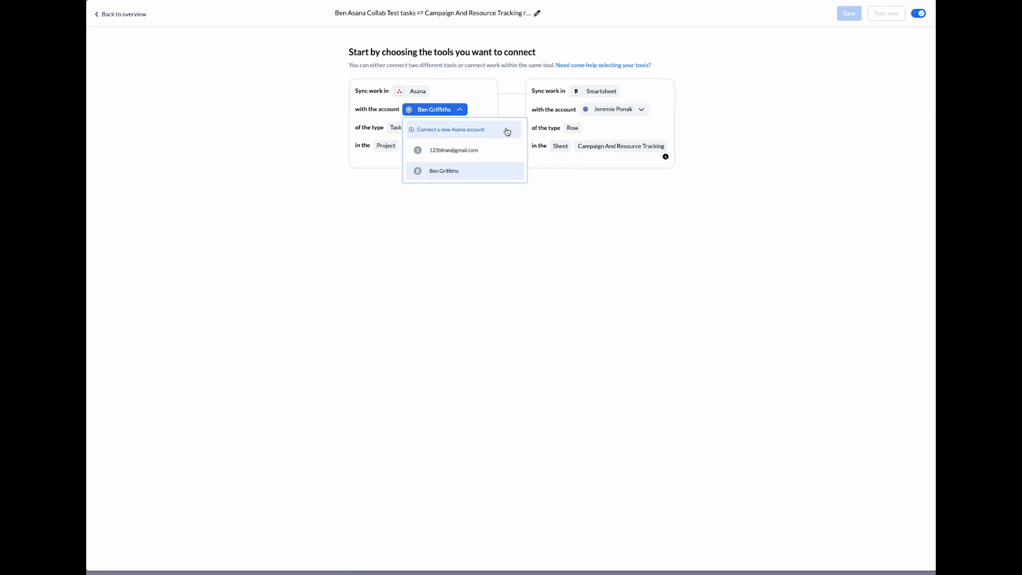
pyautogui.moveTo(533, 142)
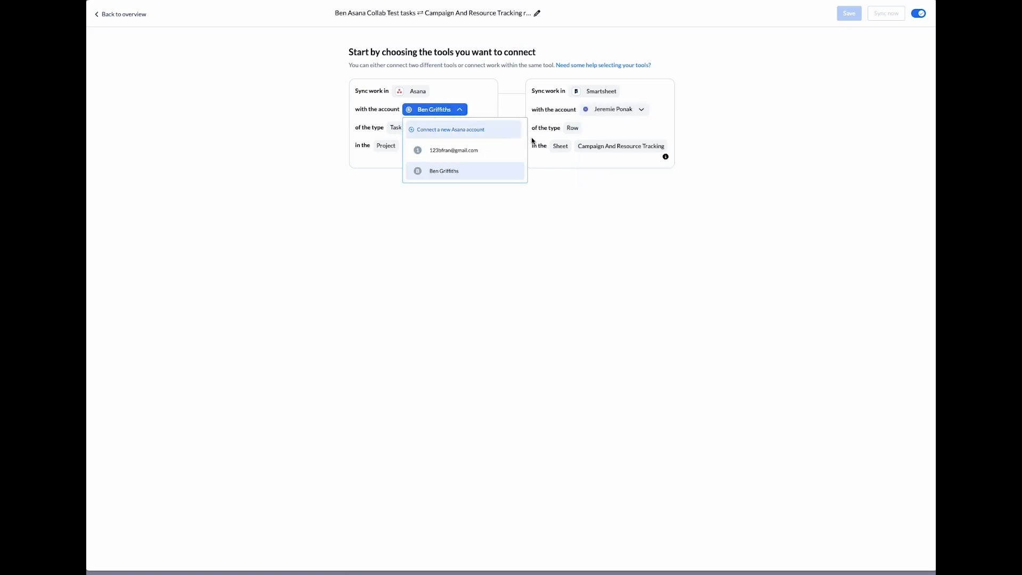
pyautogui.click(444, 170)
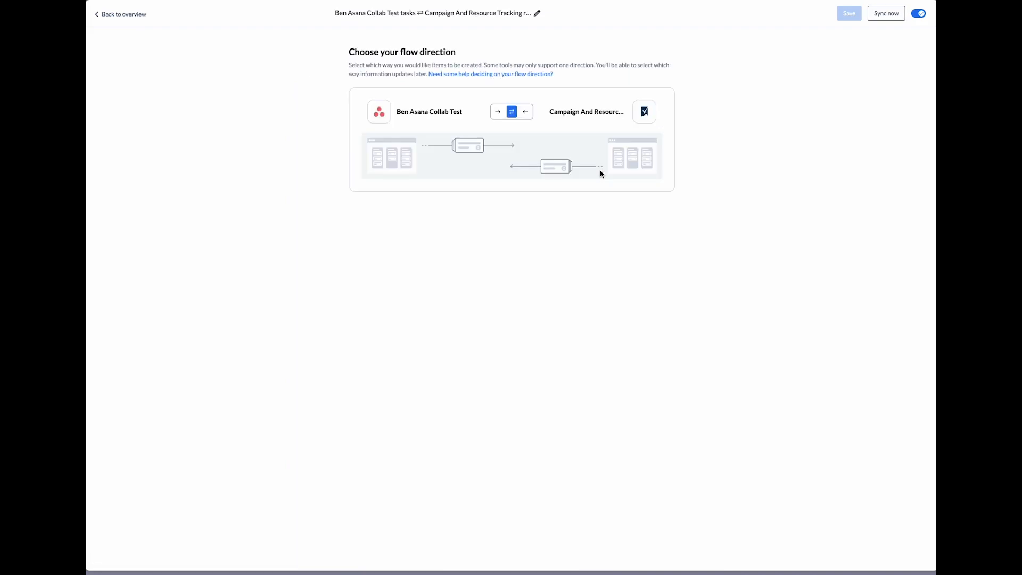
pyautogui.moveTo(484, 93)
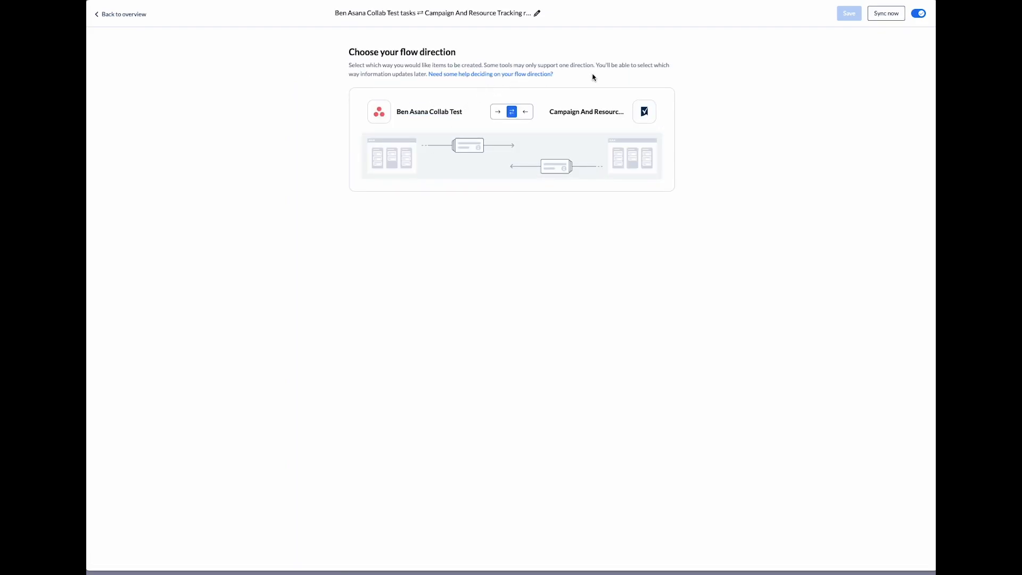
pyautogui.moveTo(534, 103)
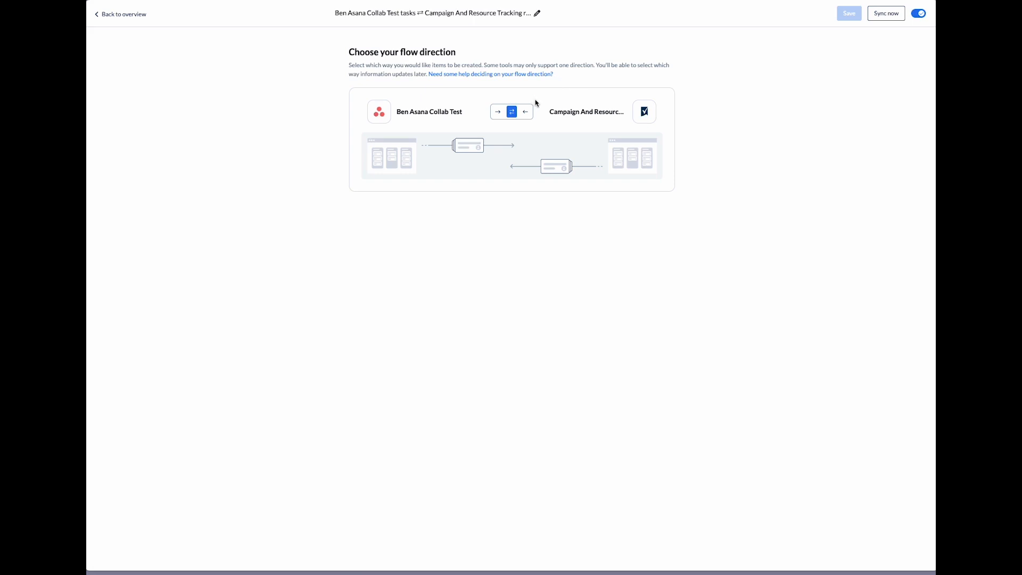
pyautogui.moveTo(498, 111)
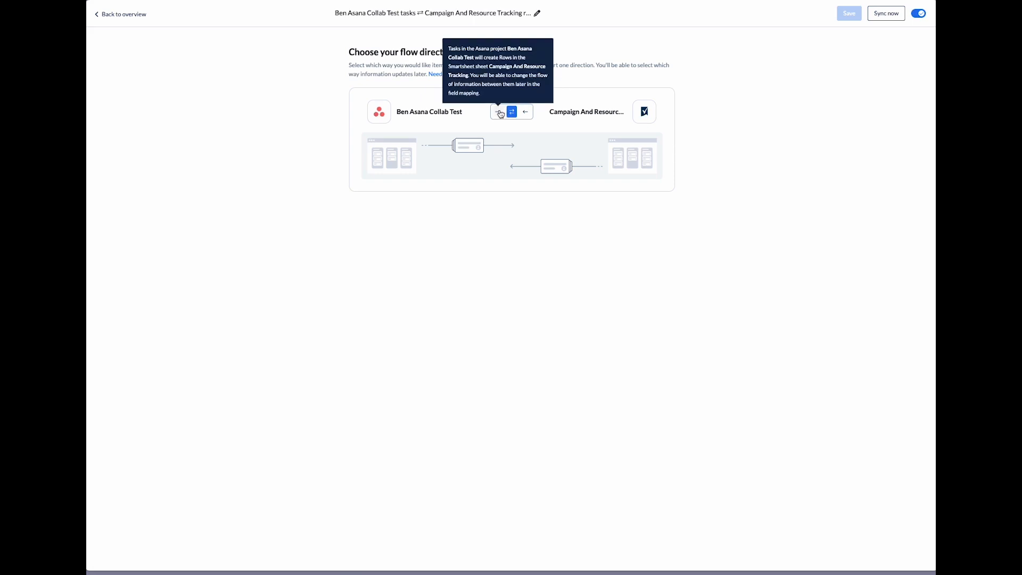
# - Try a one-way Asana-to-Smartsheet direction, then return to the overview with two-way sync kept
pyautogui.click(497, 112)
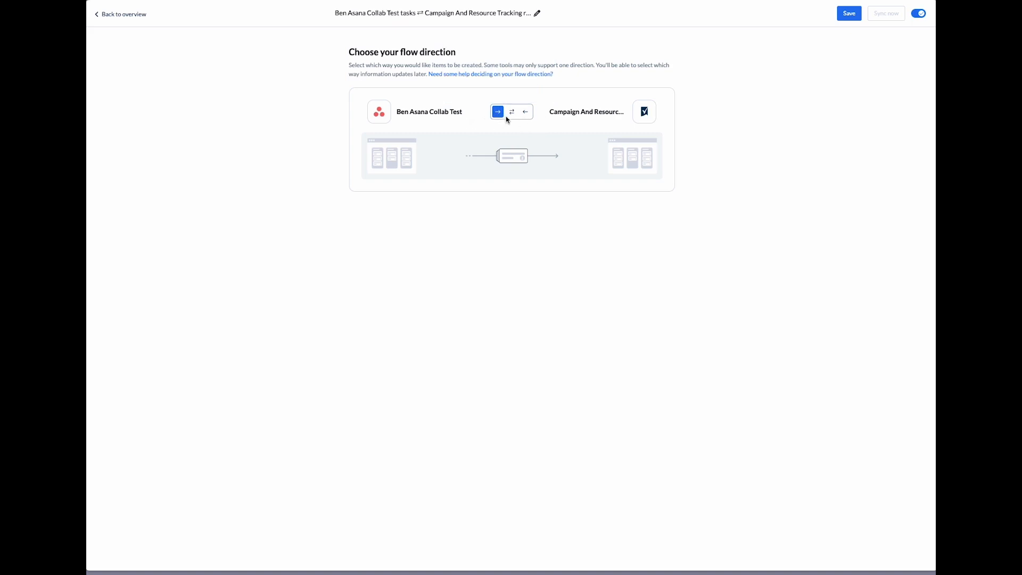
pyautogui.click(511, 112)
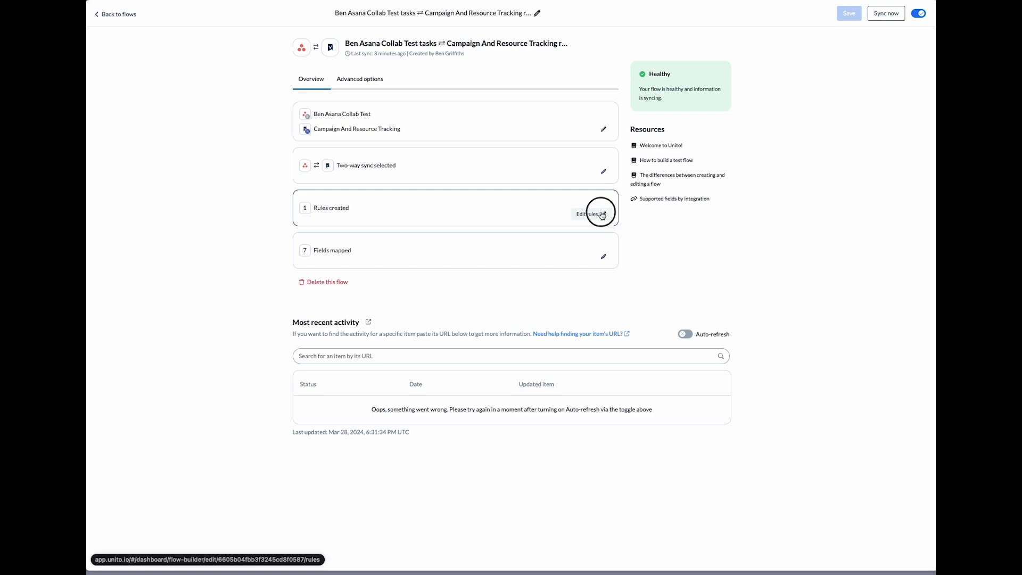
# - Review the sync rules, including Status is Open on Asana tasks, and the Smartsheet rule options
pyautogui.click(589, 213)
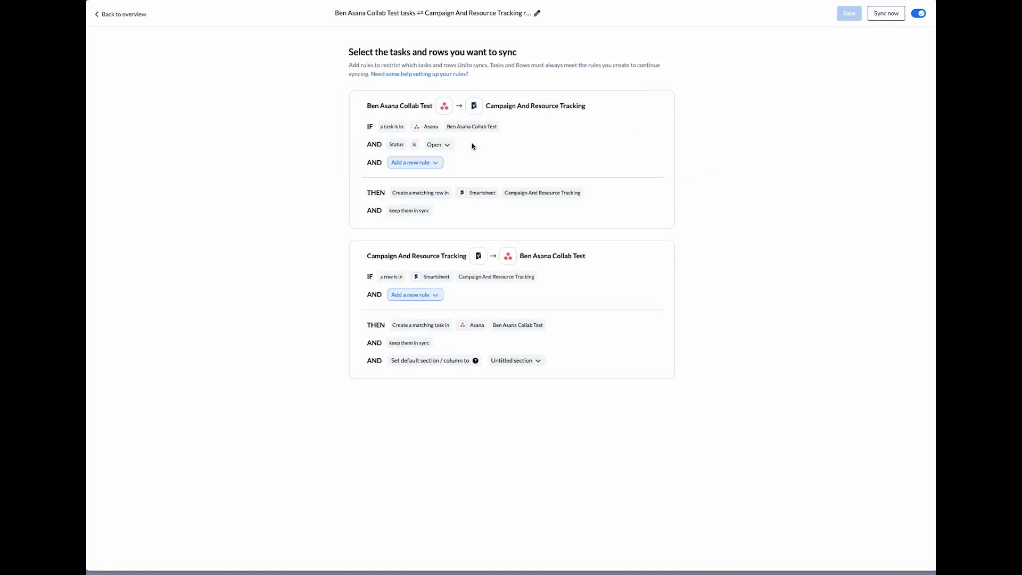
pyautogui.moveTo(465, 146)
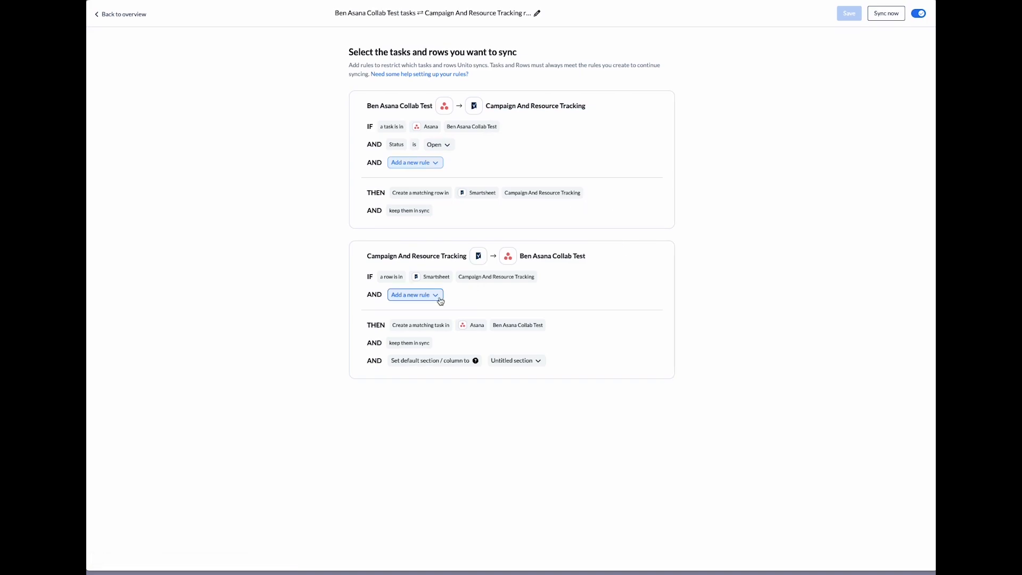
pyautogui.click(411, 295)
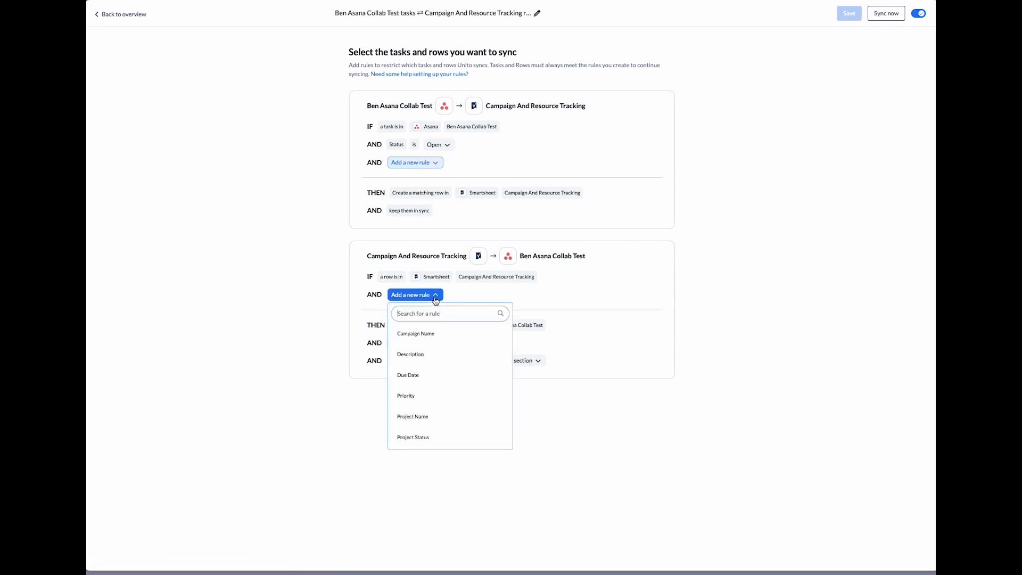
pyautogui.moveTo(415, 333)
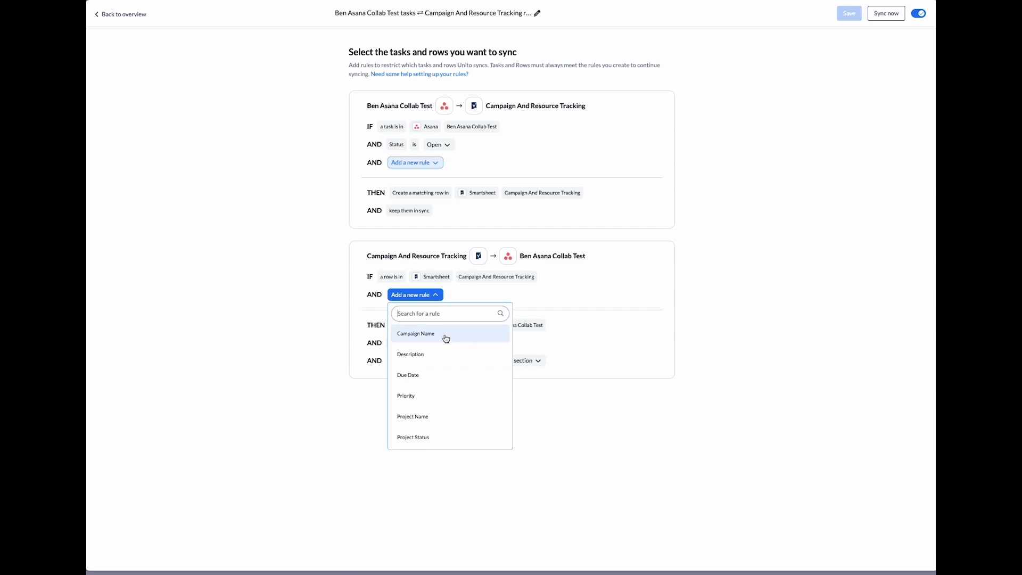
pyautogui.moveTo(417, 333)
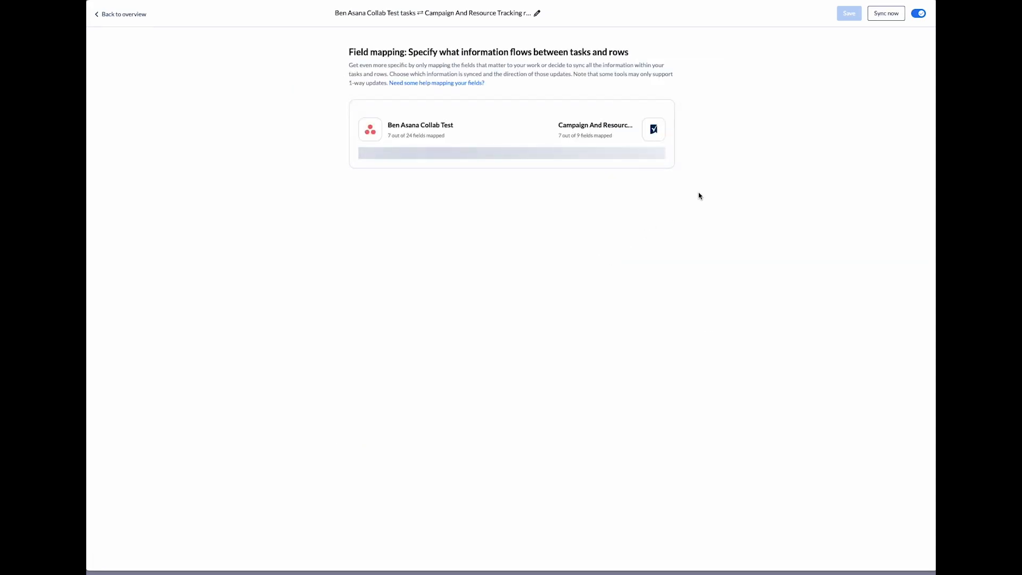
# - Review the Campaign mapping options and the Status mapping's paired values
pyautogui.click(511, 153)
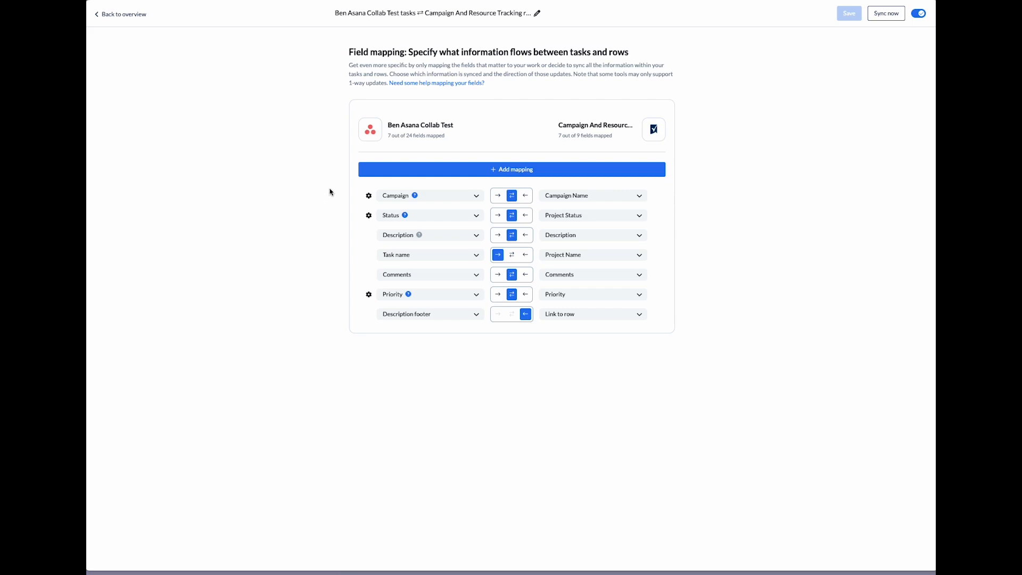
pyautogui.moveTo(358, 279)
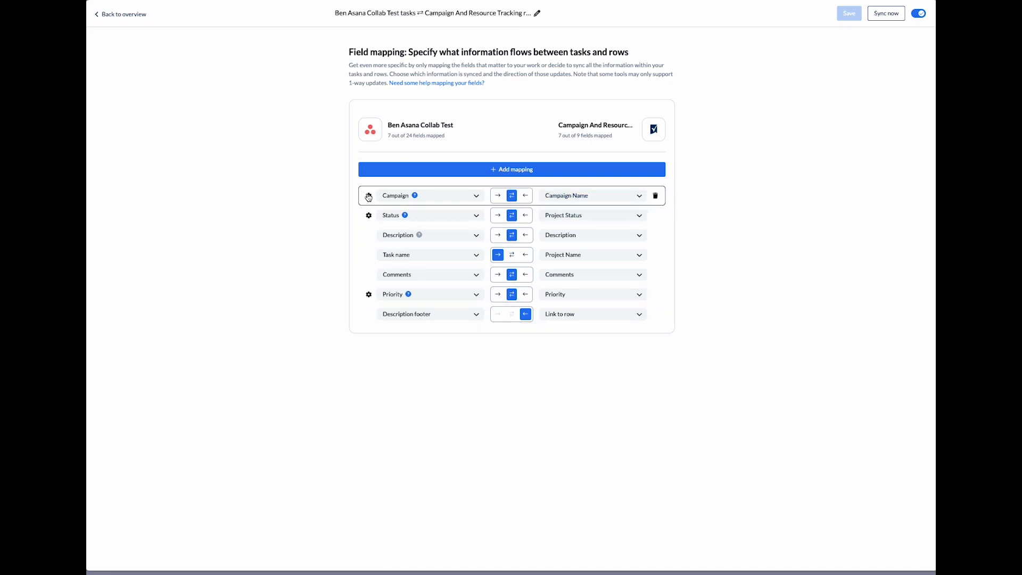
pyautogui.click(369, 196)
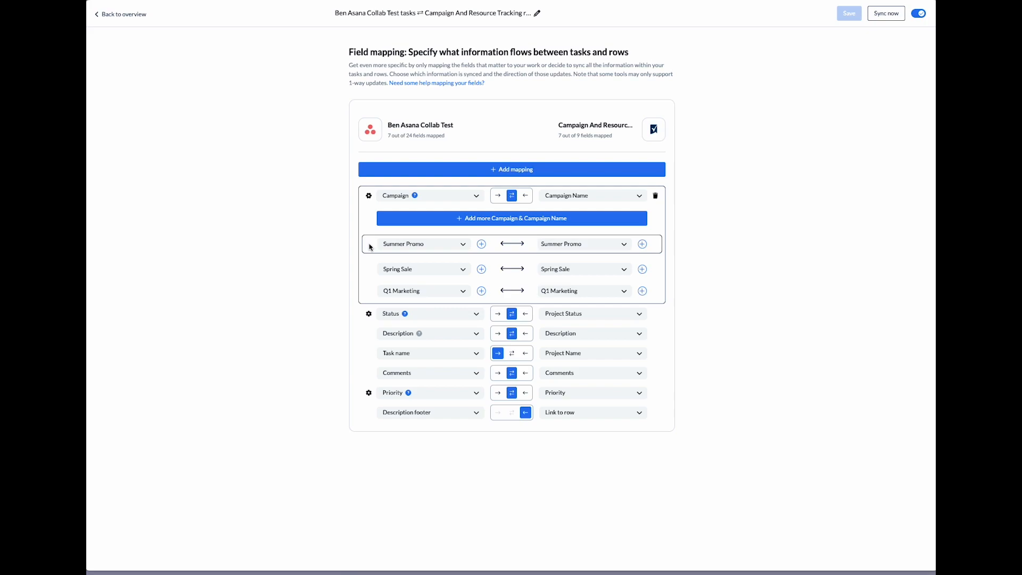
pyautogui.moveTo(526, 247)
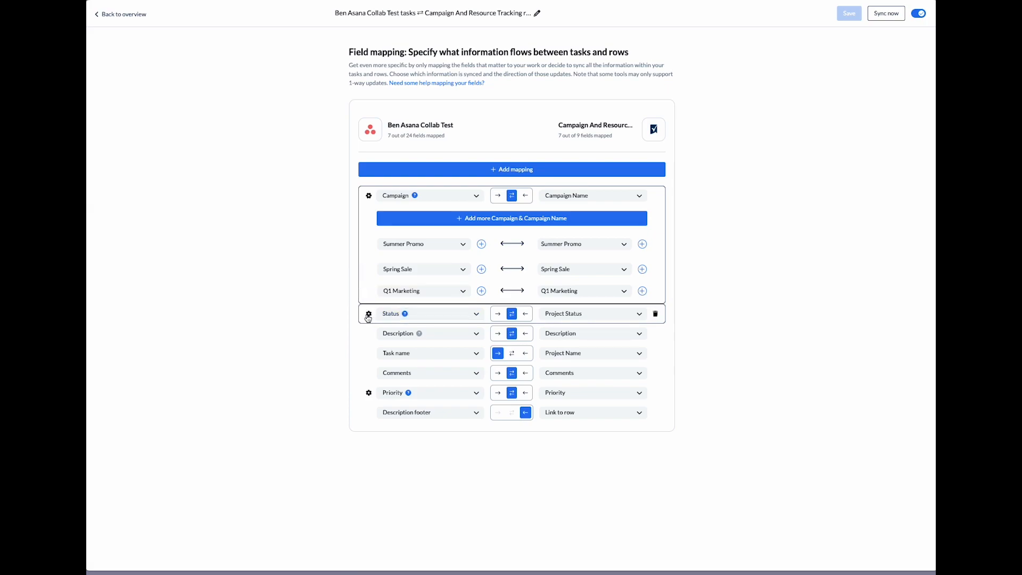
pyautogui.click(512, 313)
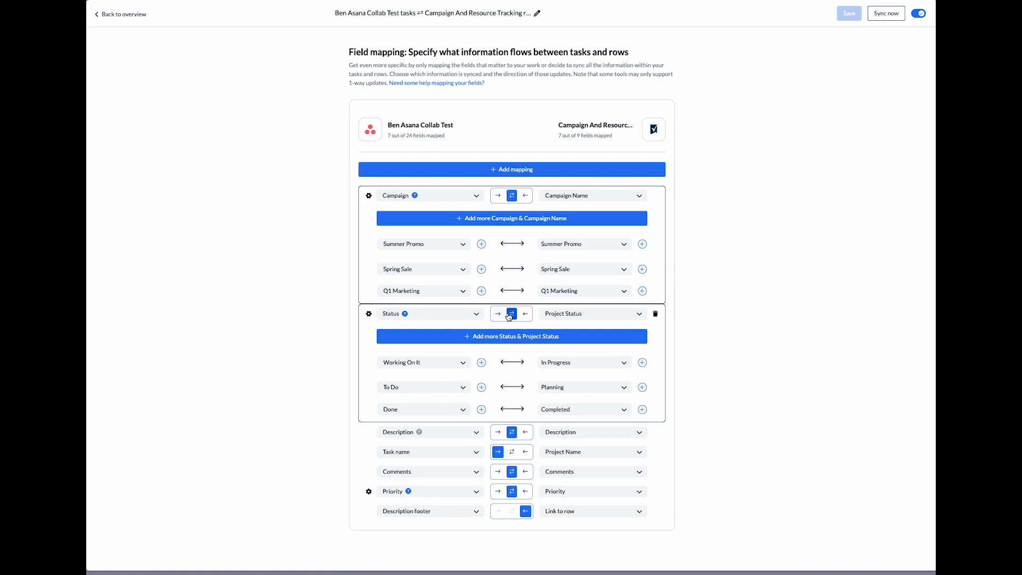
pyautogui.moveTo(501, 442)
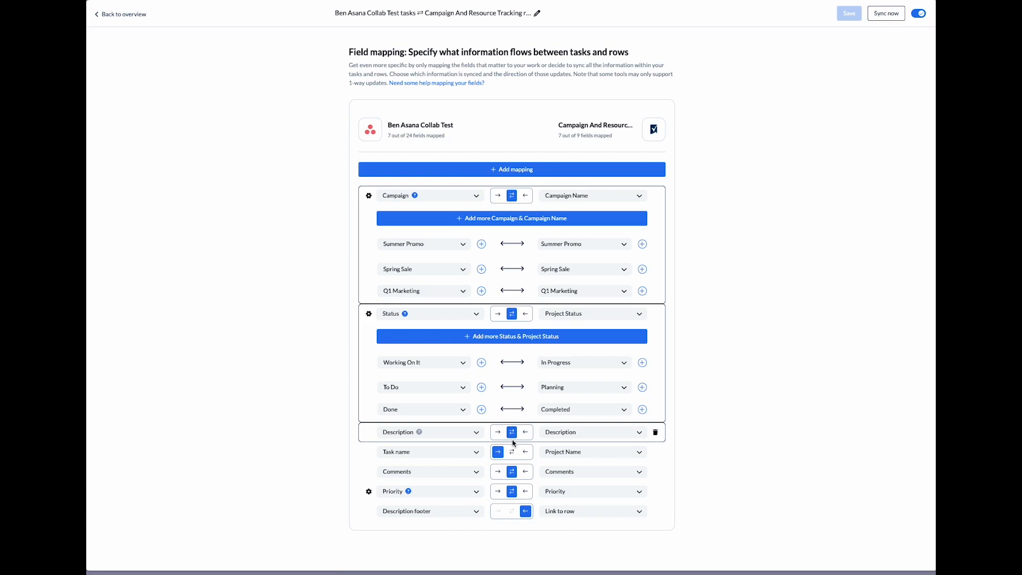
# - Toggle Description to one-way and back to two-way sync, then return to the overview
pyautogui.click(497, 432)
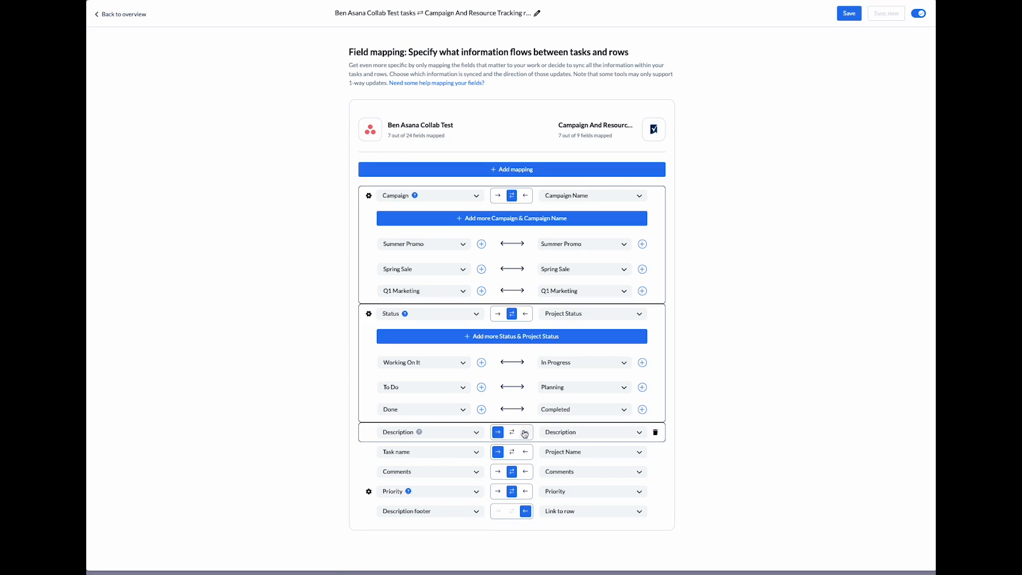
pyautogui.click(512, 431)
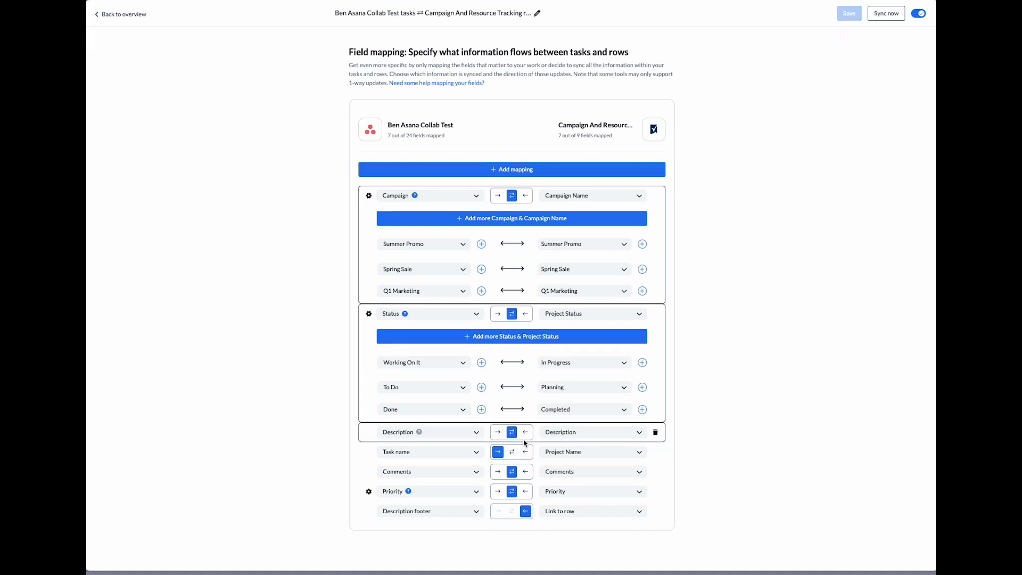
pyautogui.click(511, 431)
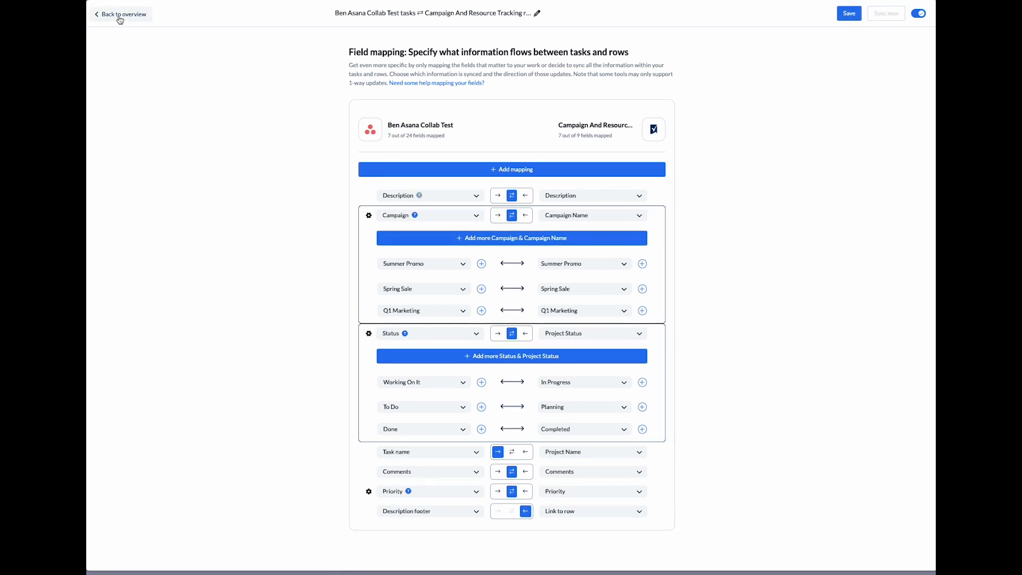
pyautogui.click(123, 14)
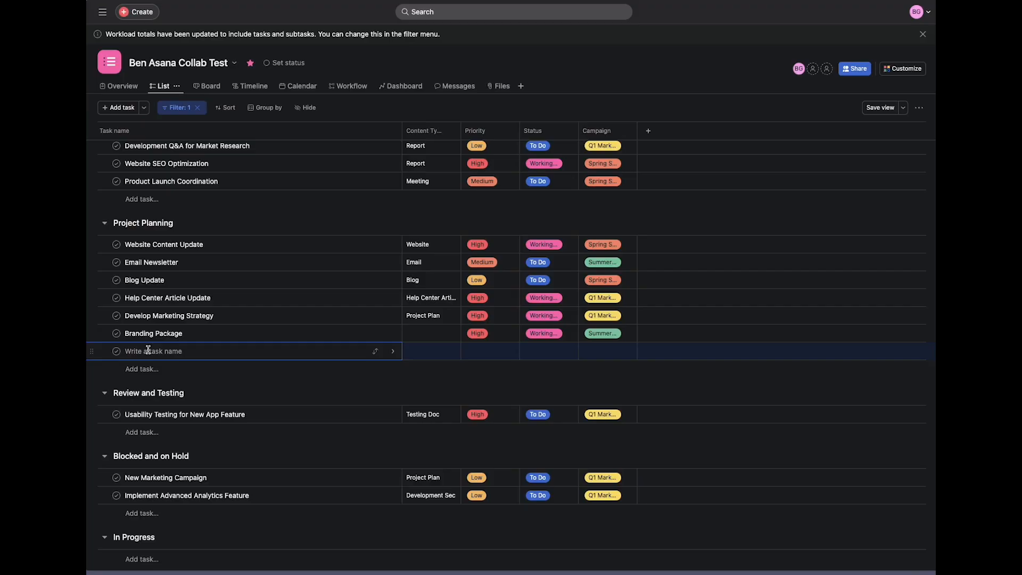
# - Name the new task Service Launch Strategy with content type Project Plan
pyautogui.write('Service Laun')
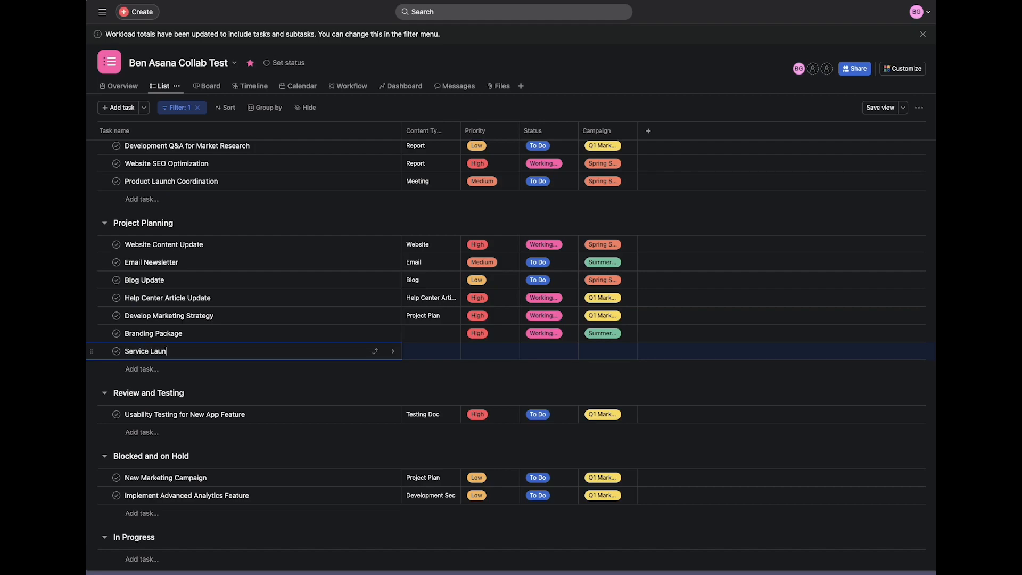
pyautogui.write('ch Strategy')
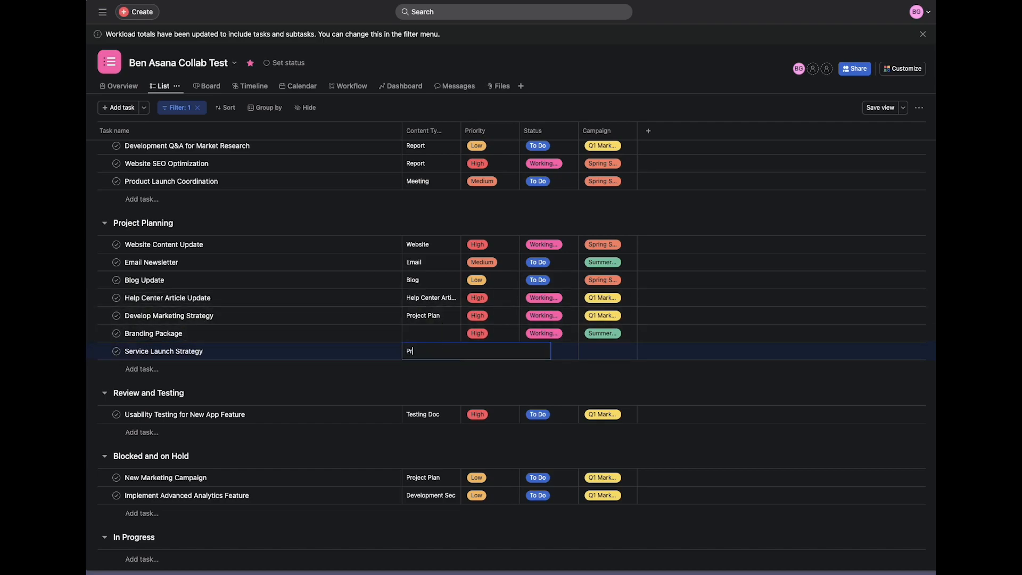
pyautogui.write('Project Plan')
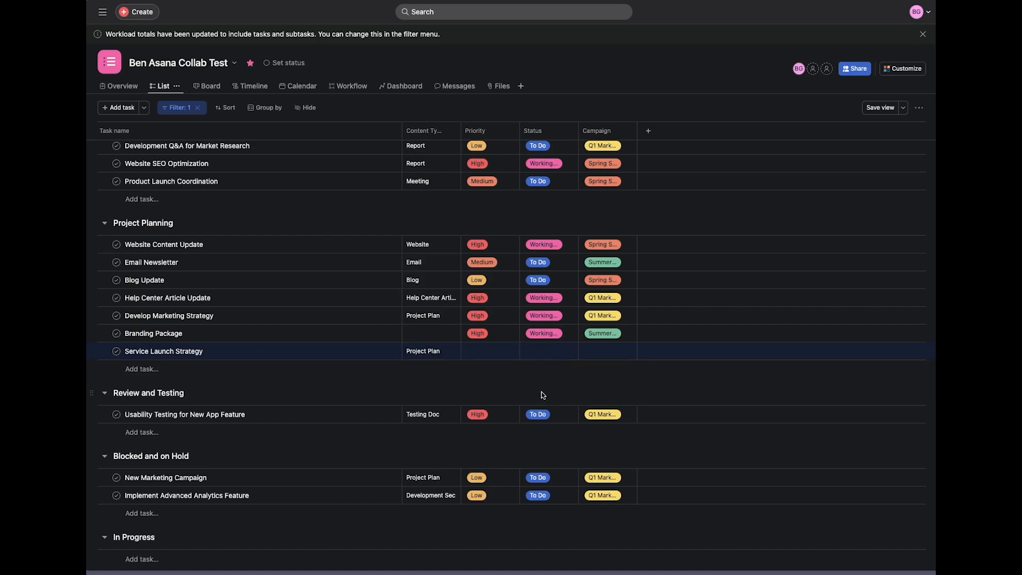
# - Give the task Medium priority, Working On It status and a campaign
pyautogui.click(488, 350)
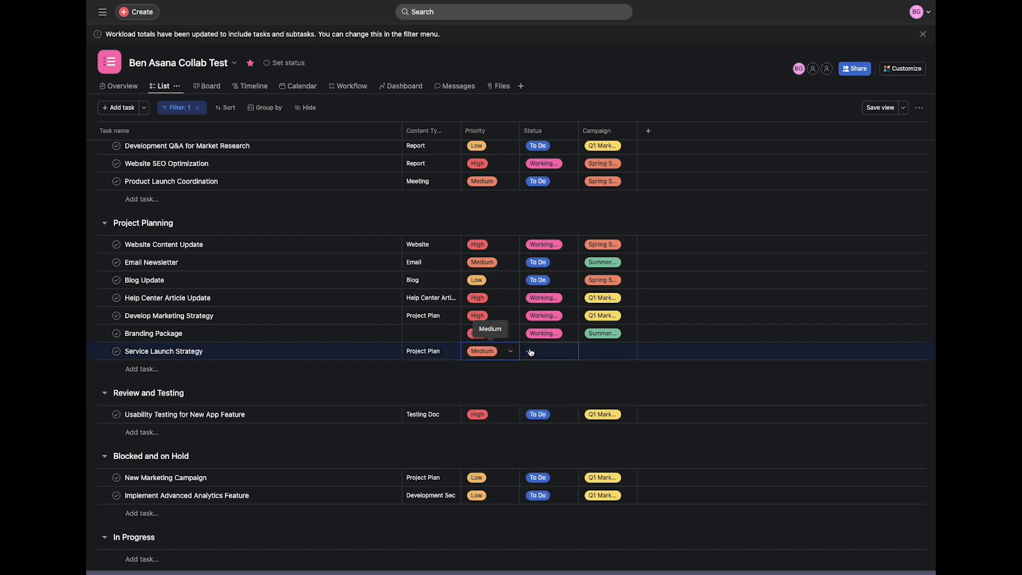
pyautogui.click(548, 350)
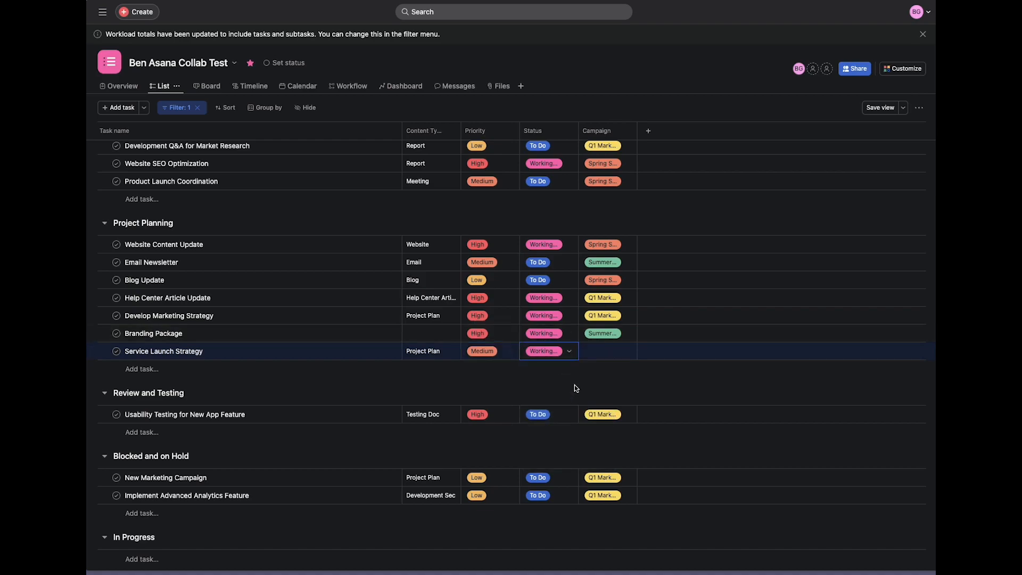
pyautogui.click(609, 350)
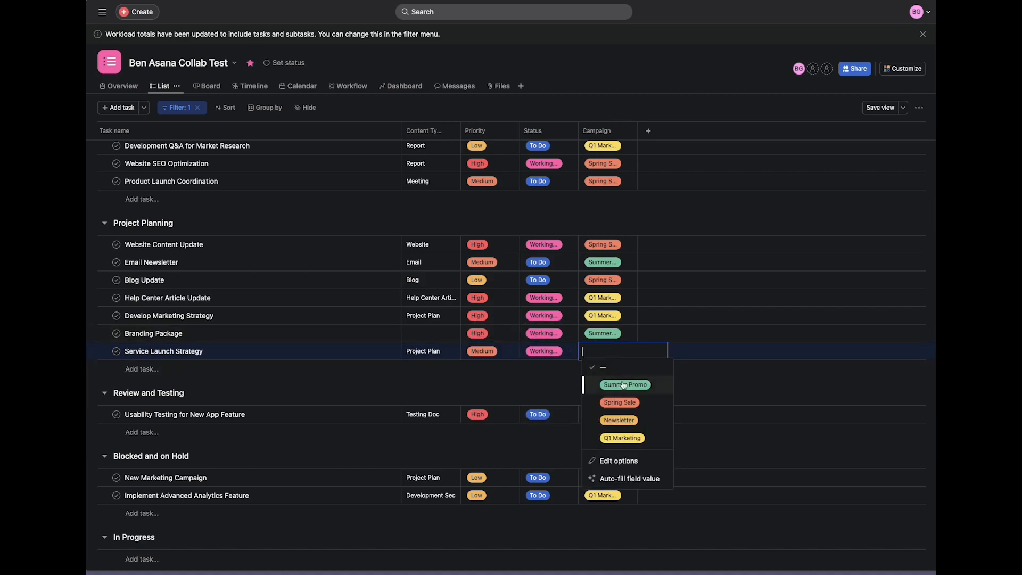
pyautogui.click(621, 437)
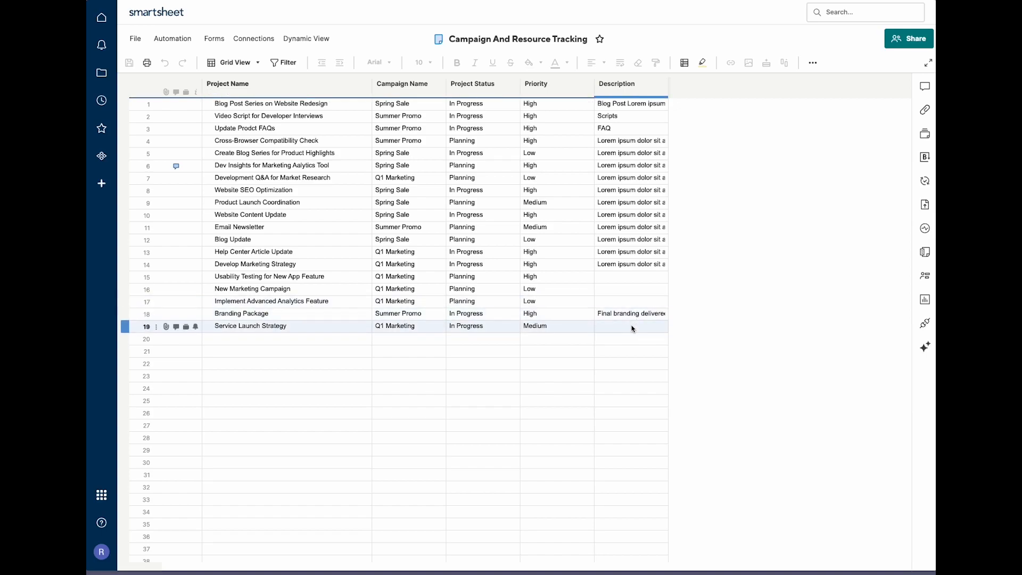
# - Change the Service Launch Strategy row to Summer Promo campaign and High priority
pyautogui.click(553, 339)
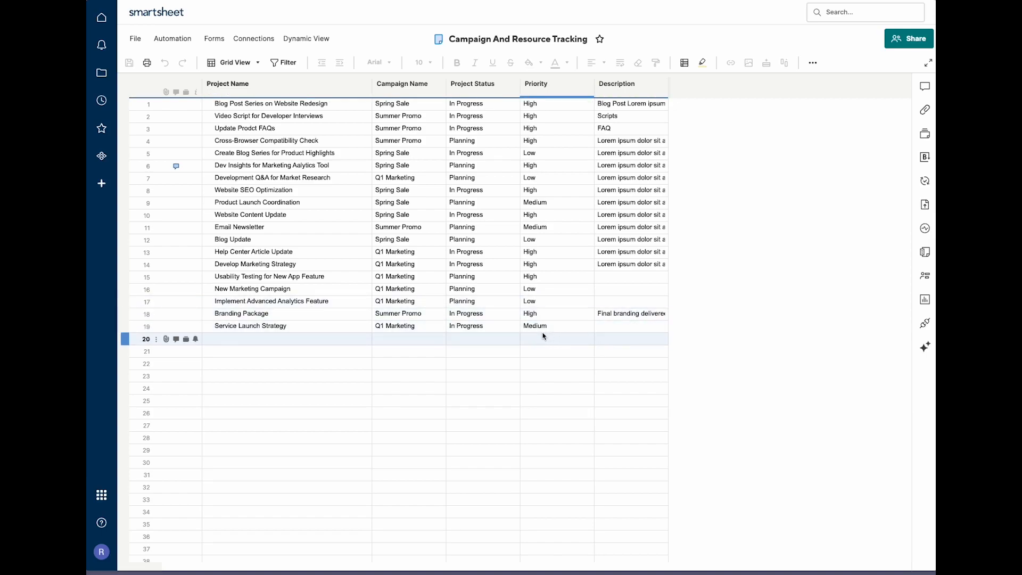
pyautogui.click(411, 326)
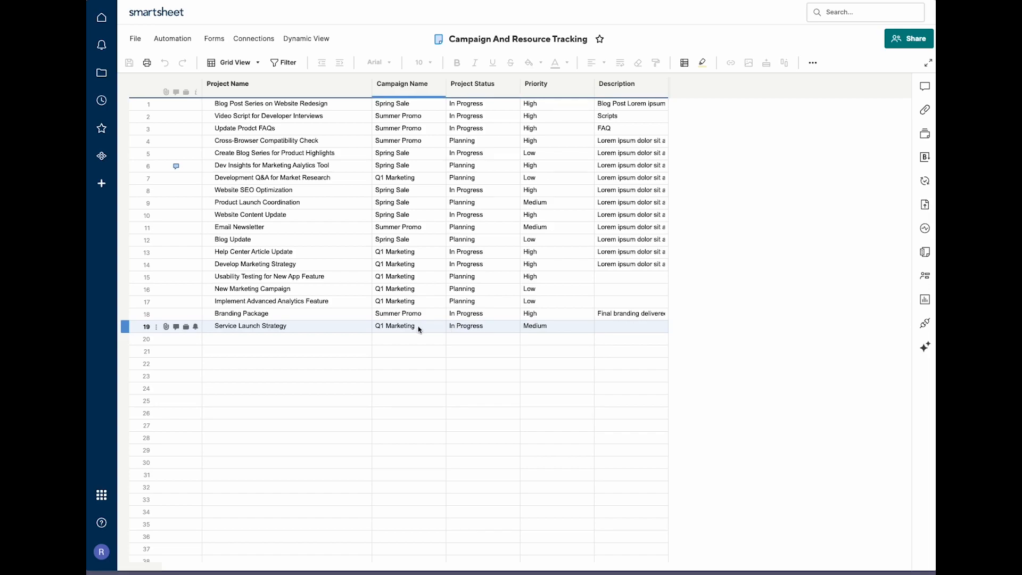
pyautogui.click(439, 326)
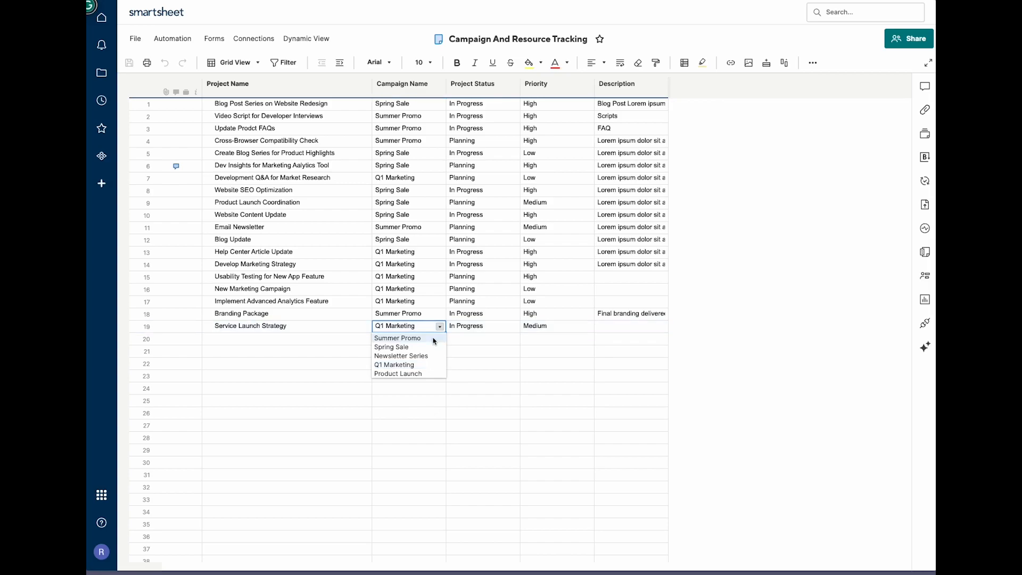
pyautogui.click(397, 338)
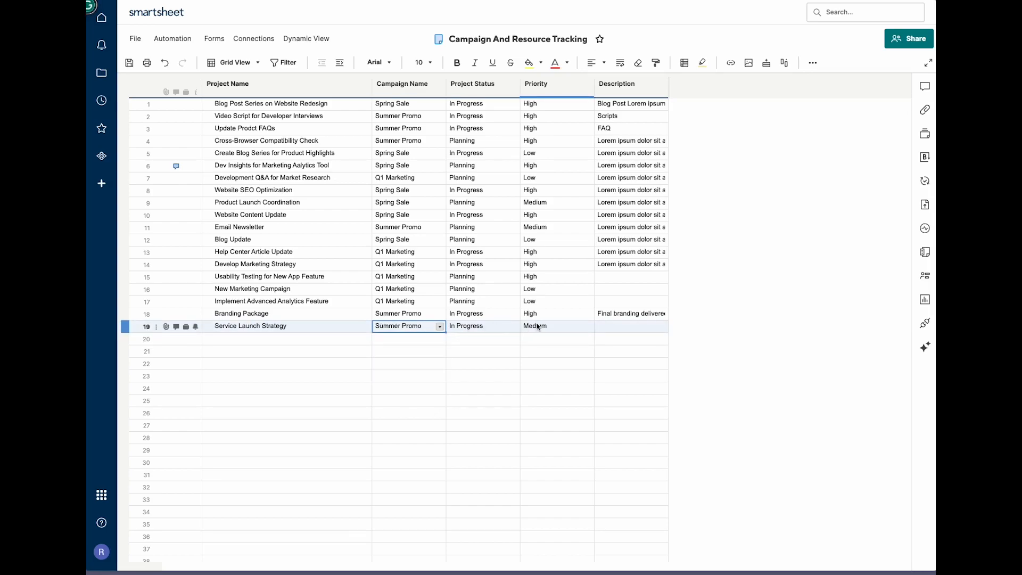
pyautogui.click(586, 325)
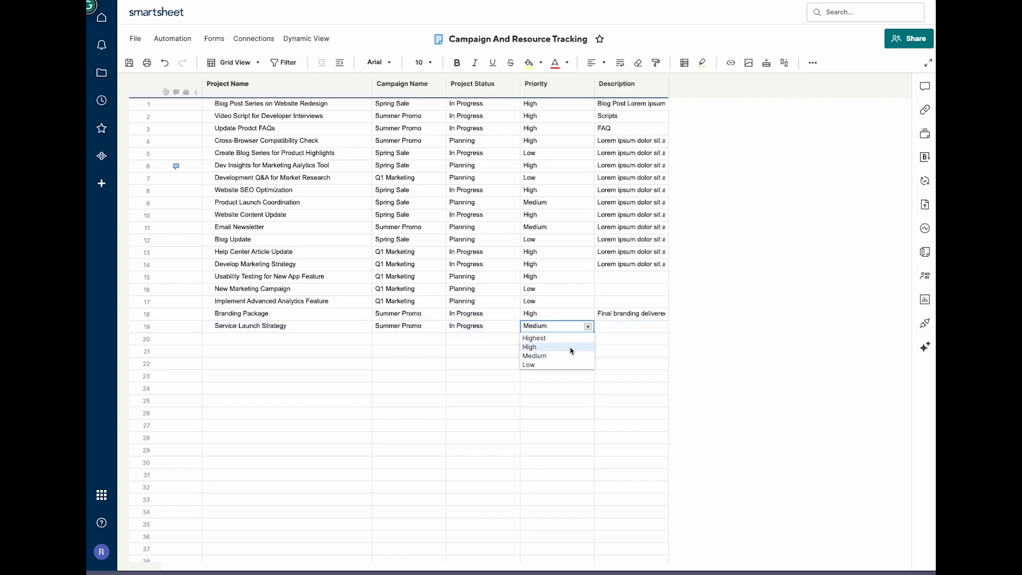
pyautogui.click(529, 346)
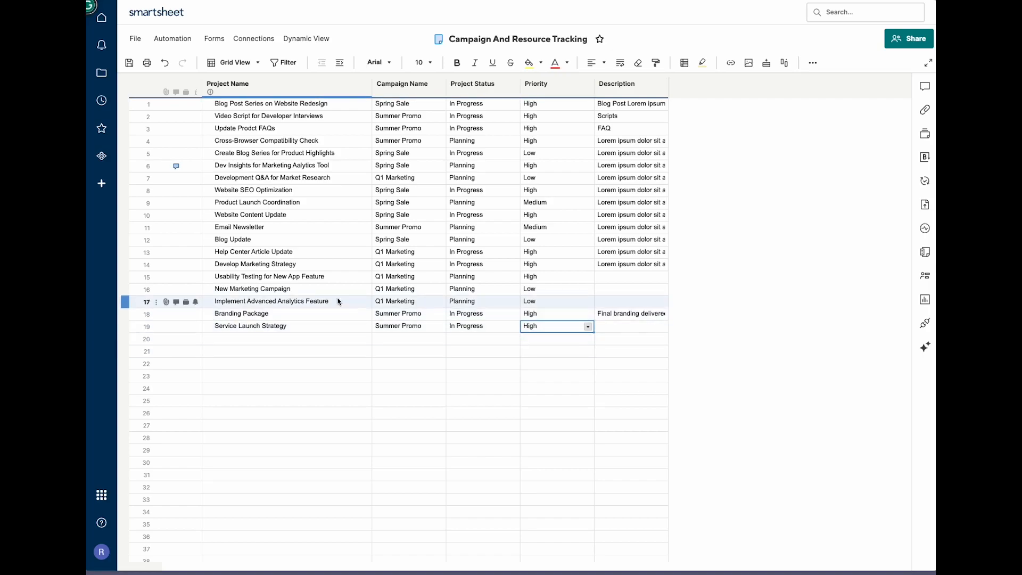